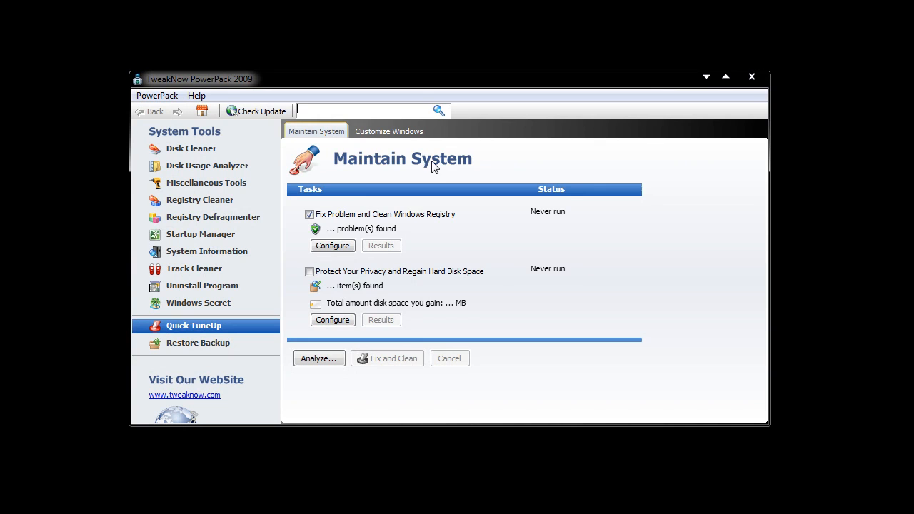
Leave the maintenance task list and switch to the Customize Windows tricks page.
click(308, 271)
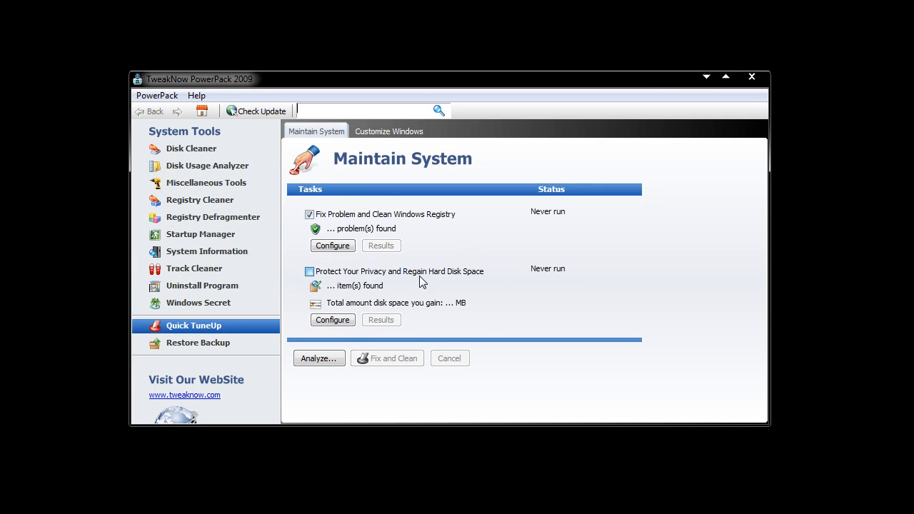
click(388, 131)
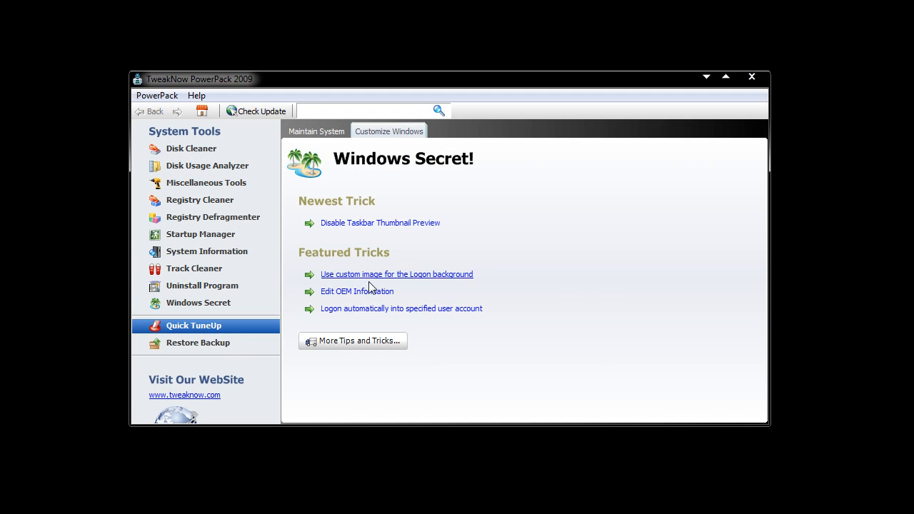
mouse_move(317, 240)
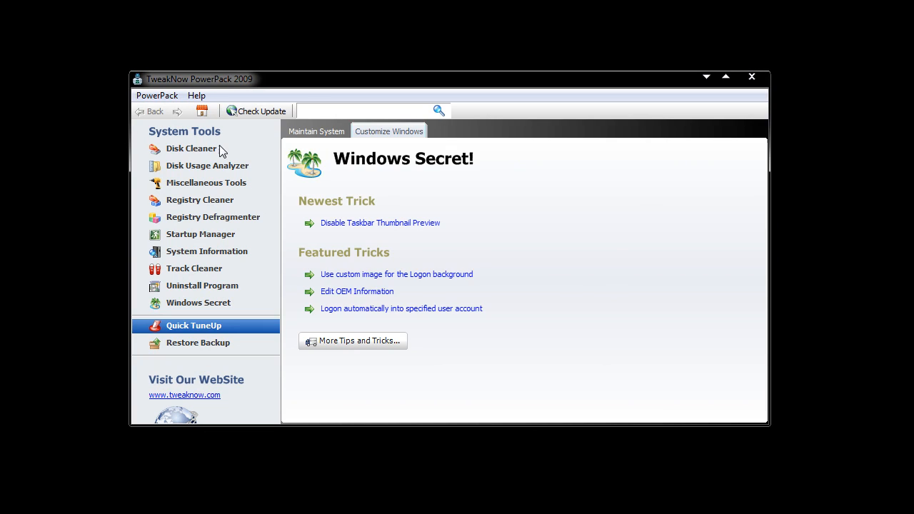
Run the Disk Usage Analyzer scan to measure folder sizes on drive C.
click(207, 165)
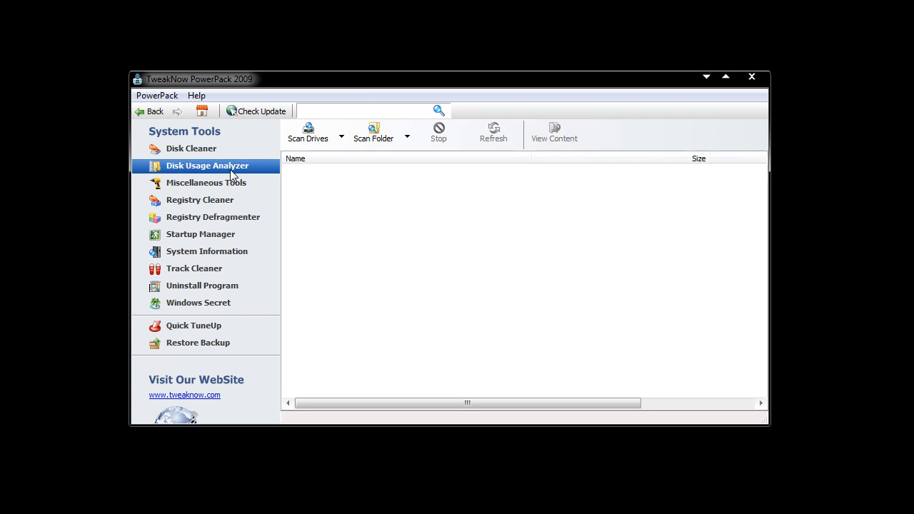
click(308, 131)
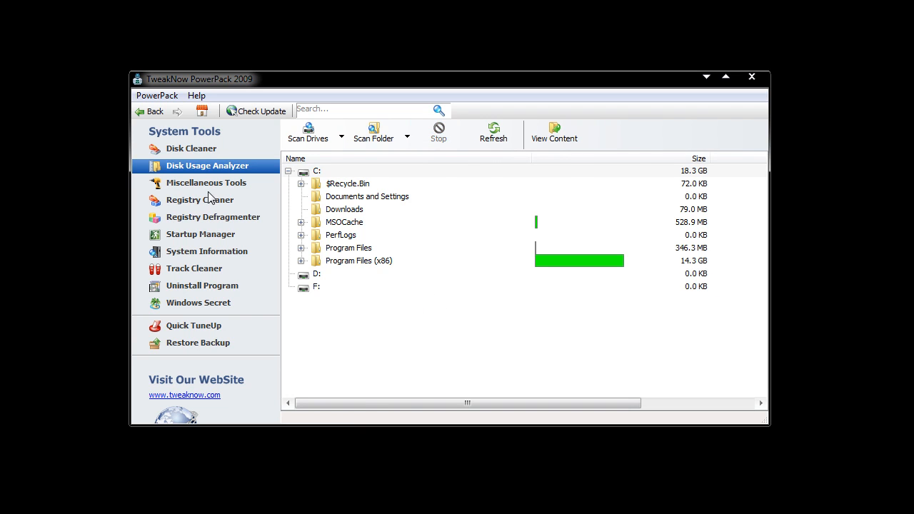
Launch the Virtual Desktop utility from the Miscellaneous Tools page.
click(205, 183)
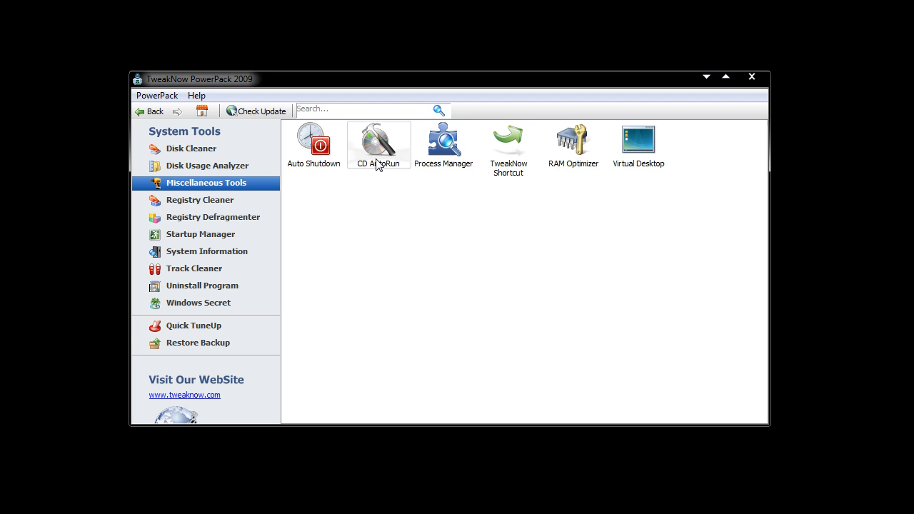
mouse_move(508, 143)
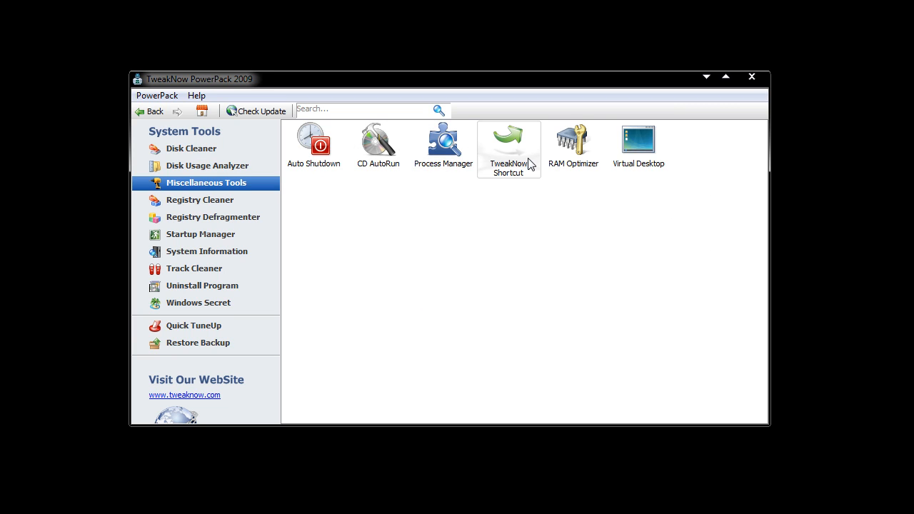
mouse_move(574, 140)
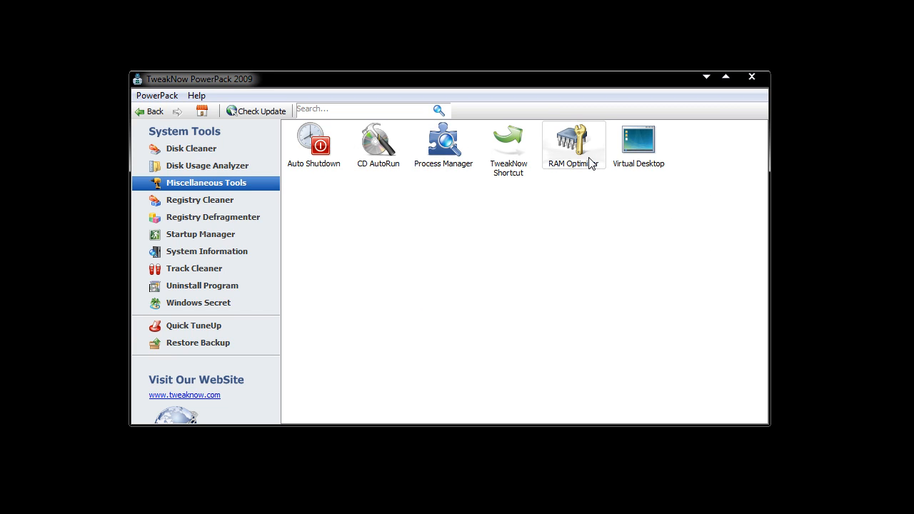
double_click(637, 140)
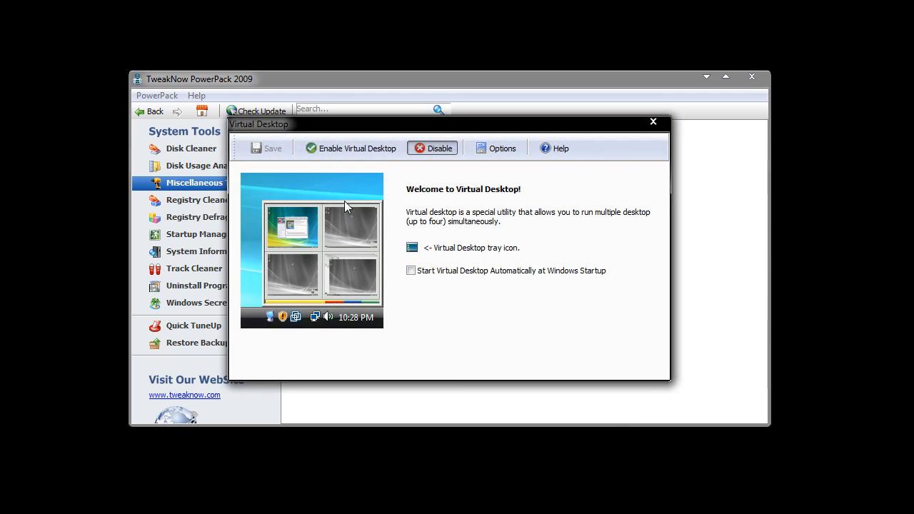
mouse_move(655, 172)
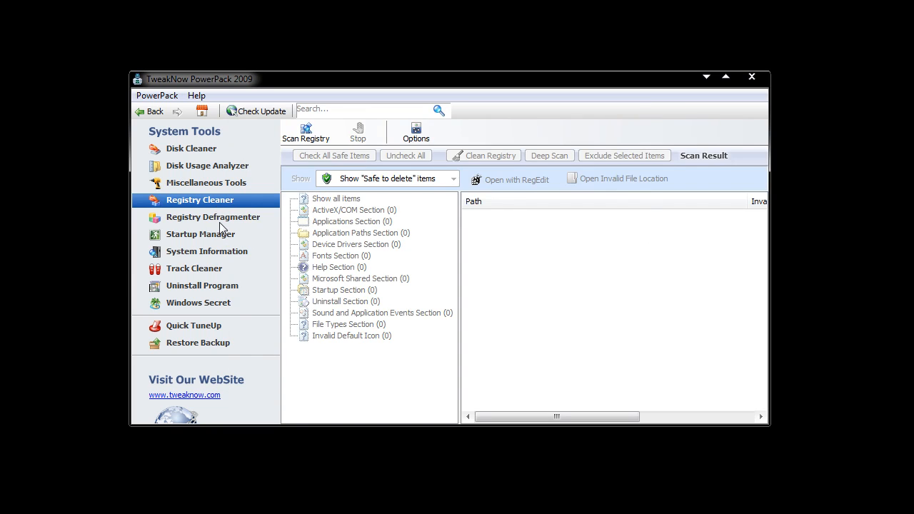
Visit Startup Manager, System Information, Track Cleaner, then land on the Uninstall Program list.
click(200, 234)
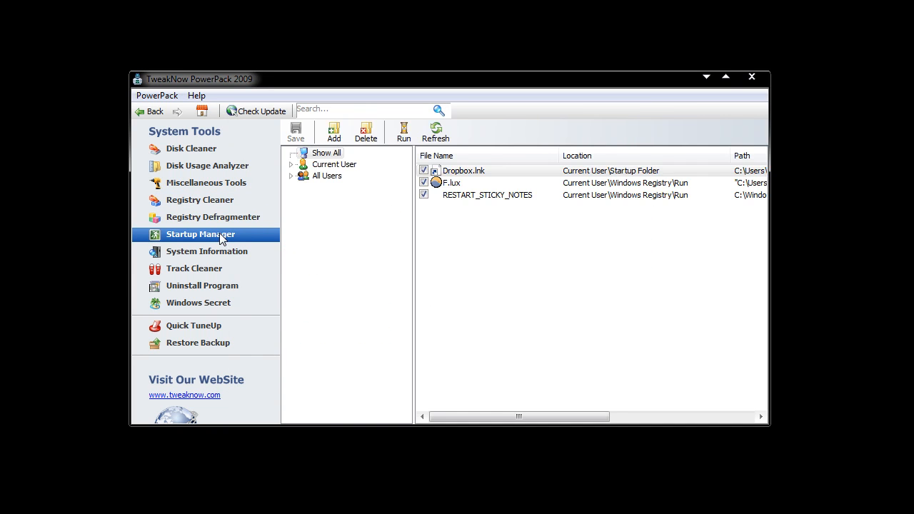
click(206, 251)
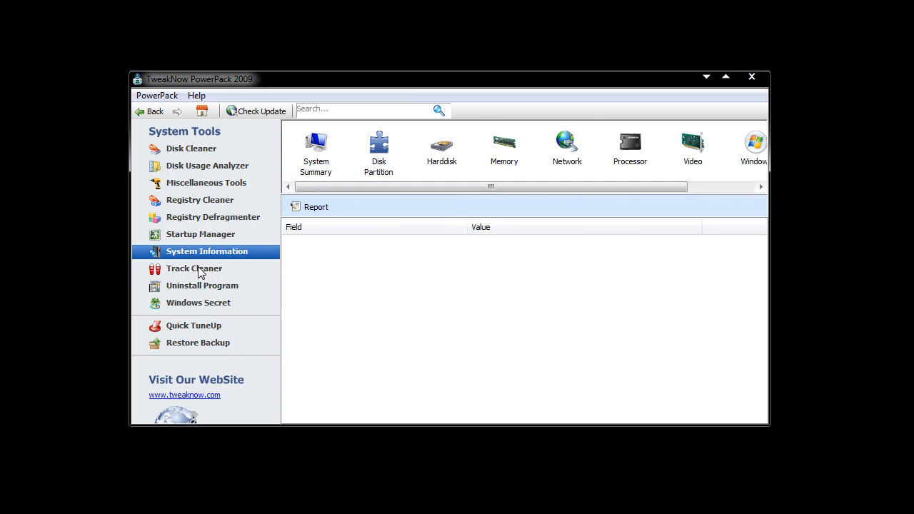
click(194, 268)
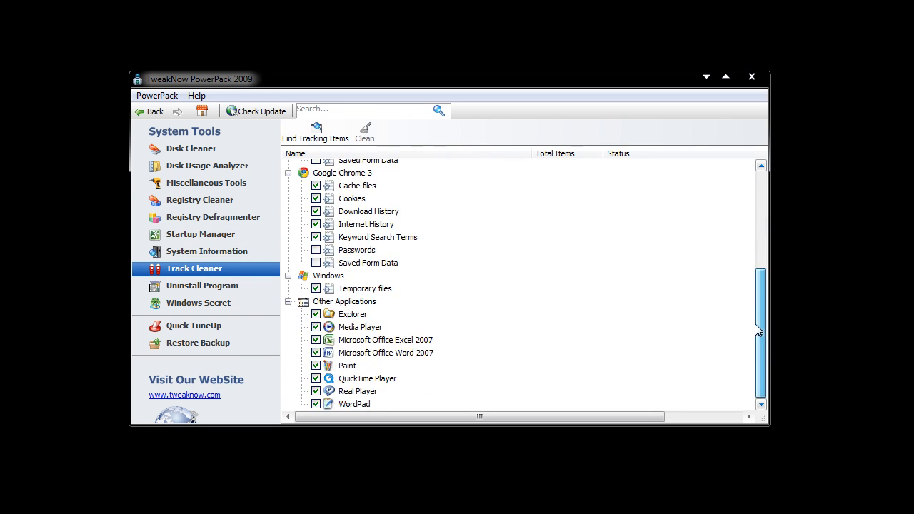
click(203, 285)
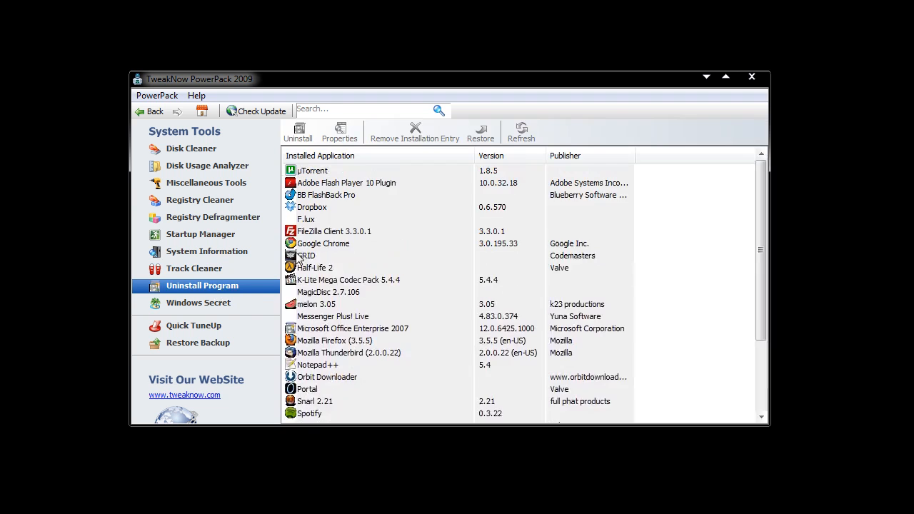
Show the Windows Secret categories, return to Quick TuneUp and reveal the PowerPack menu options.
click(197, 303)
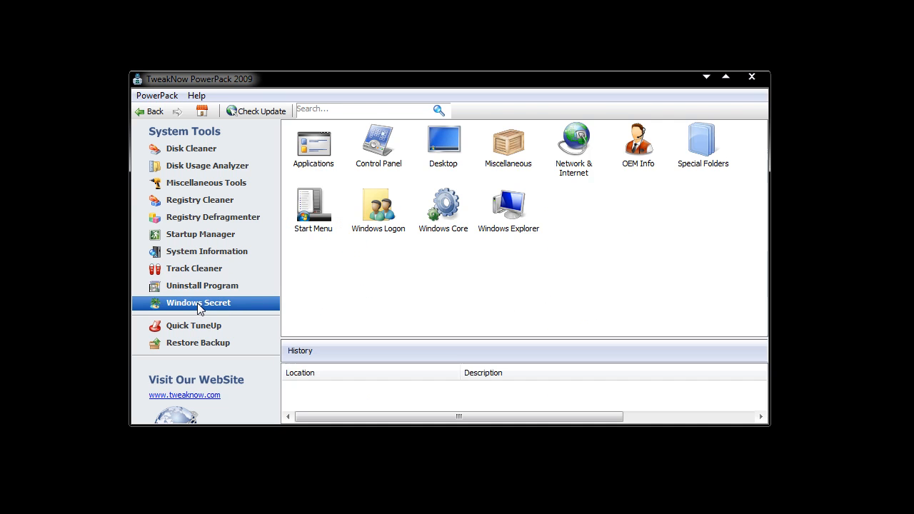
mouse_move(545, 155)
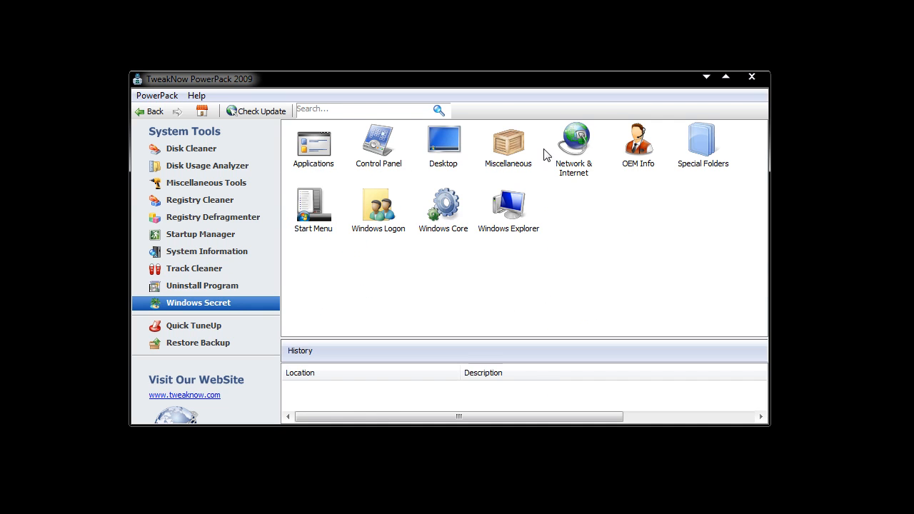
mouse_move(207, 328)
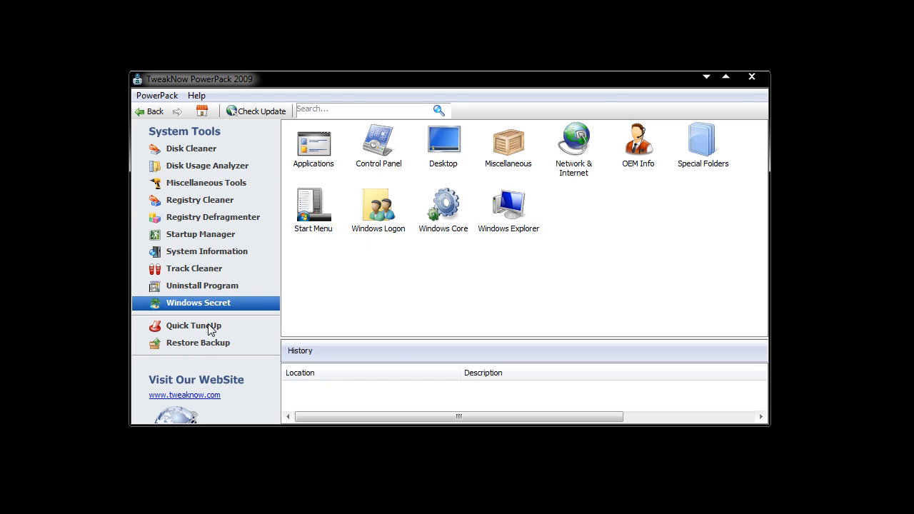
click(193, 325)
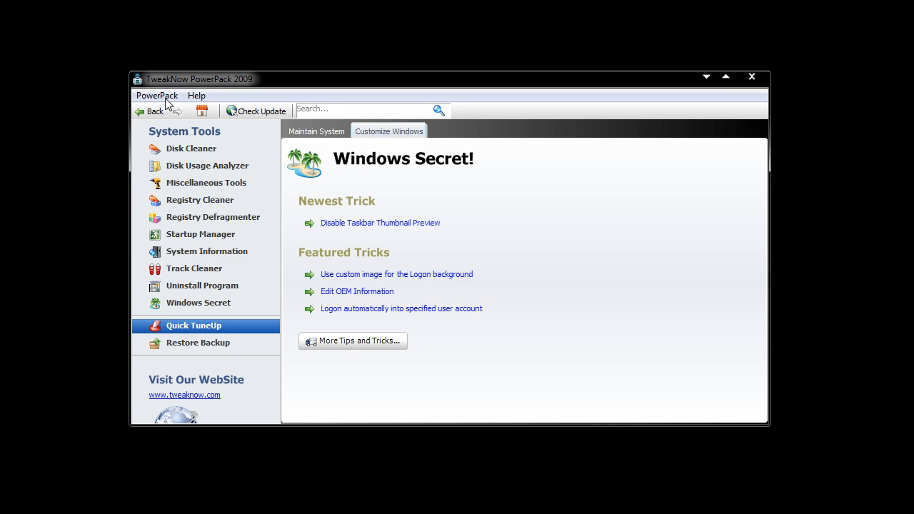
click(157, 94)
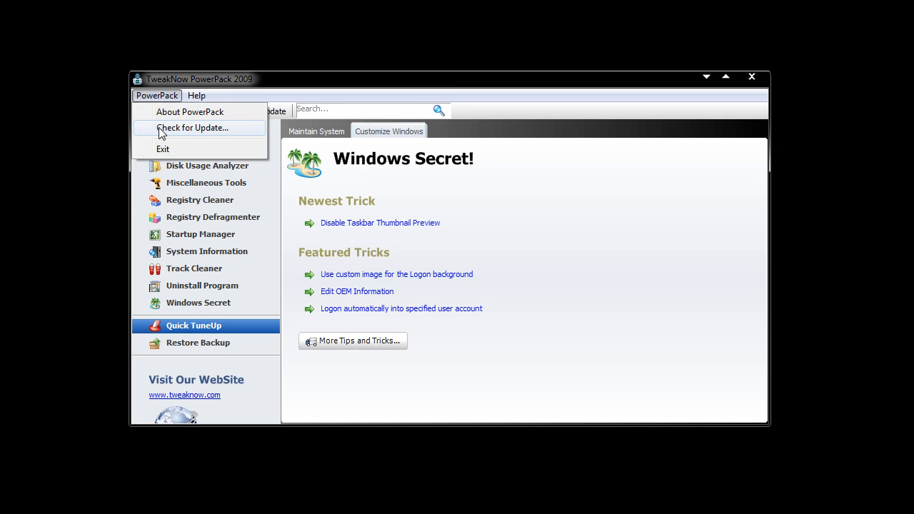